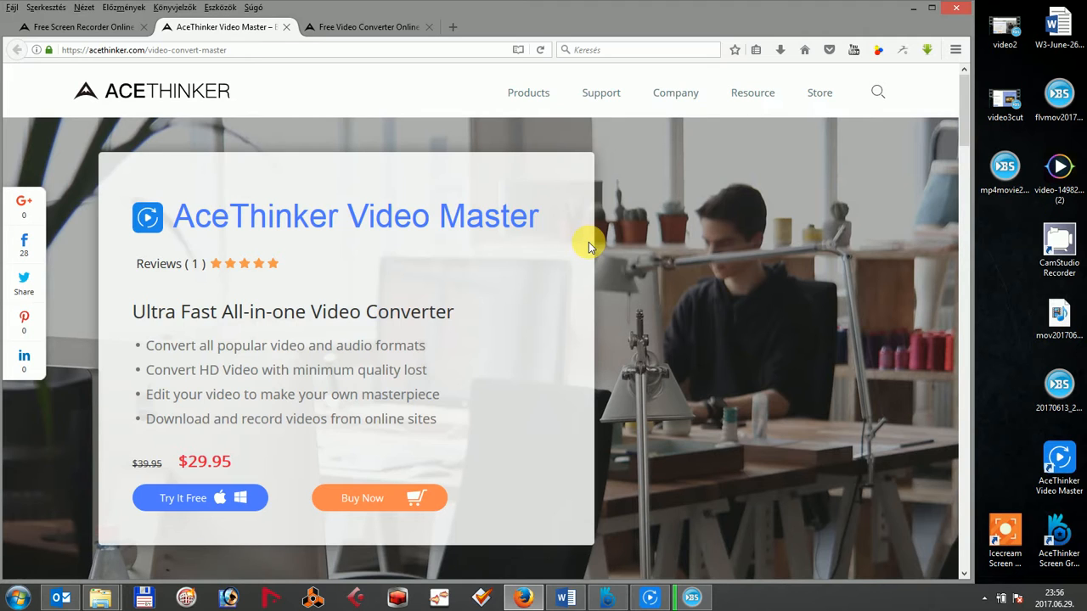
mouse_move(598, 244)
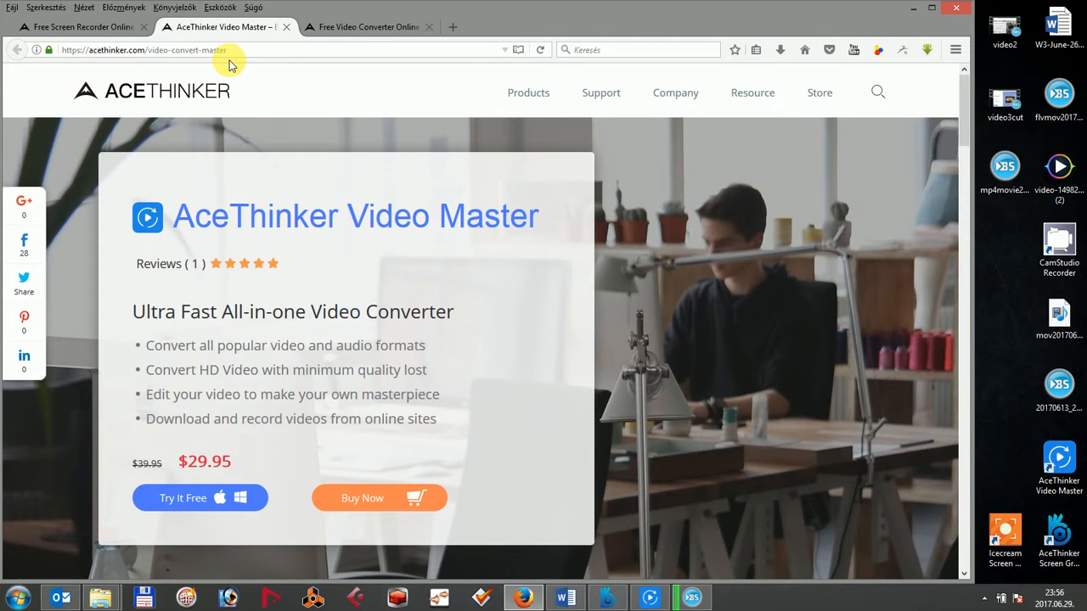
mouse_move(200, 498)
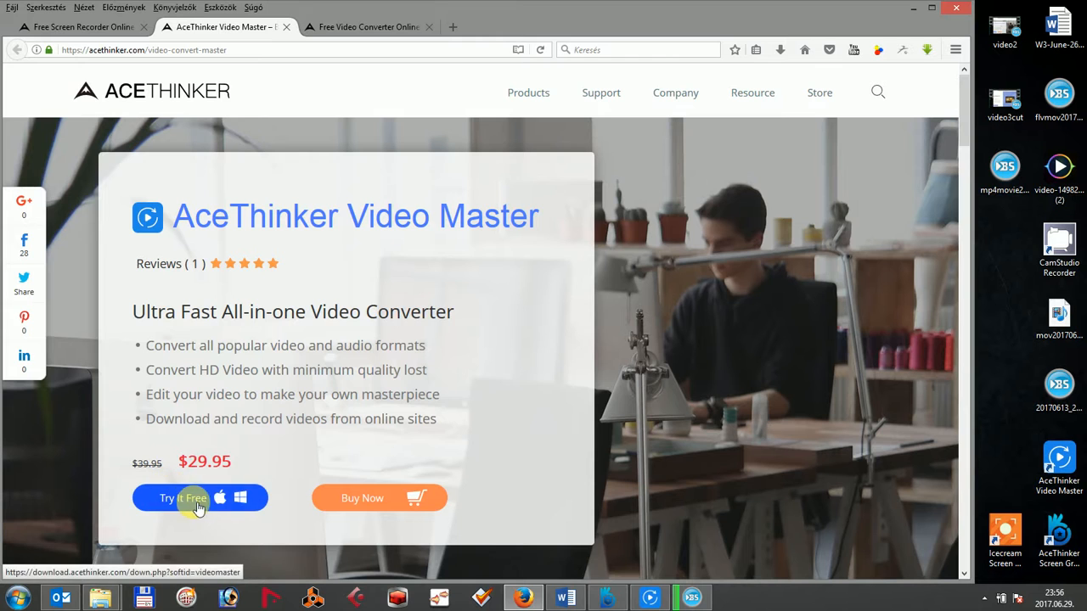
mouse_move(450, 458)
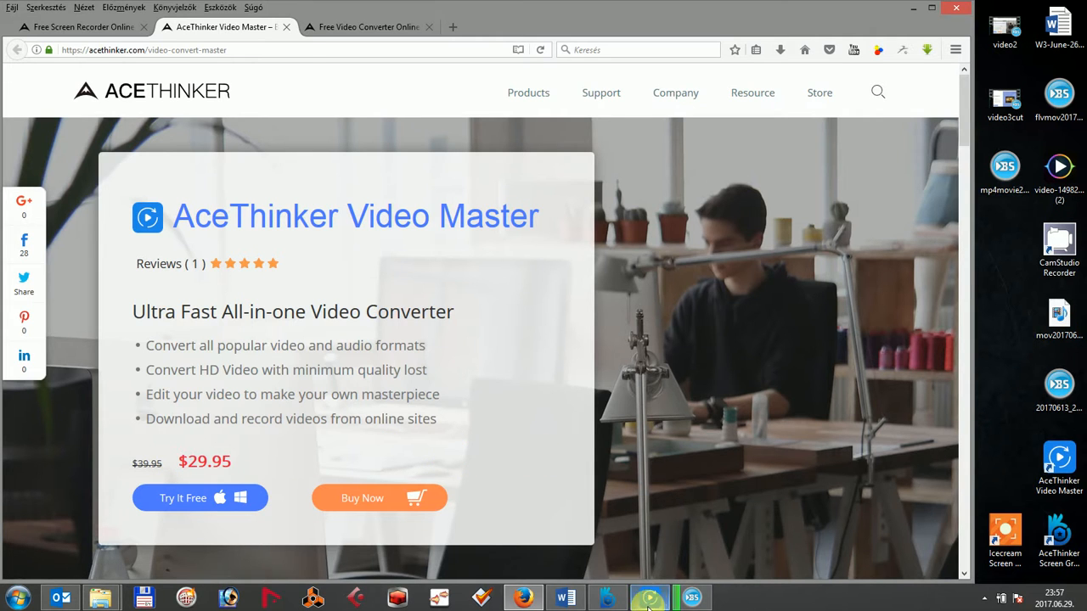
- Import mp4movie20170613_213055 from the Desktop into the Video Master conversion list
left_click(649, 598)
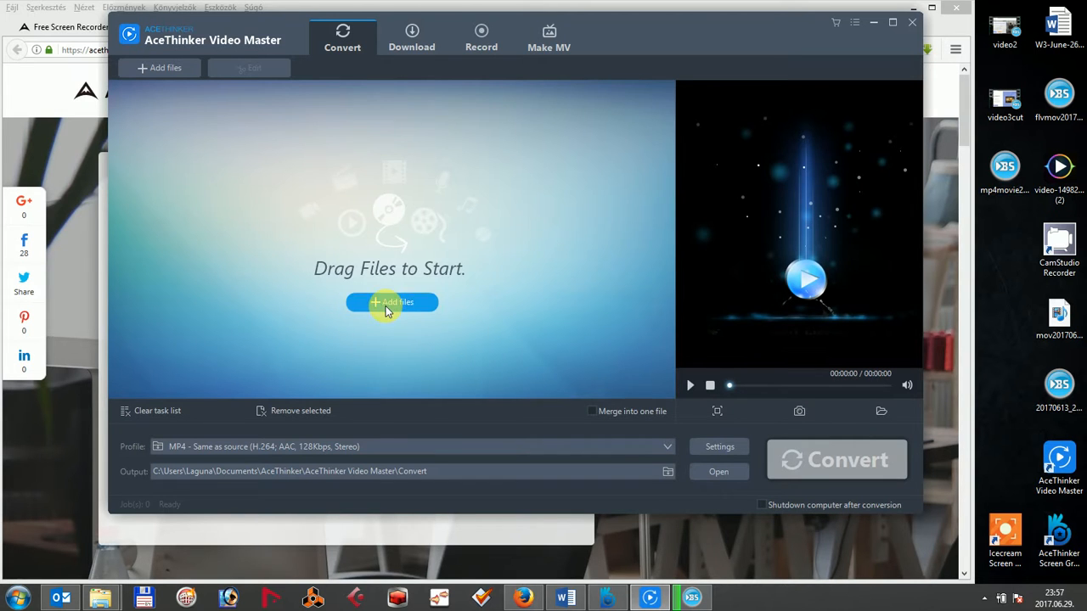
left_click(391, 302)
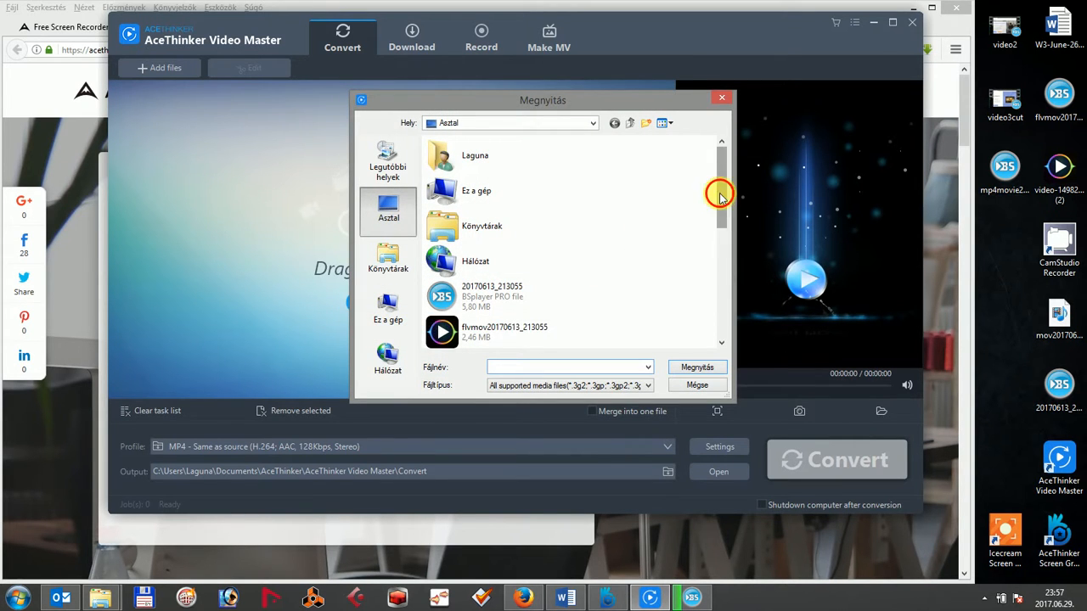
scroll("down", 3)
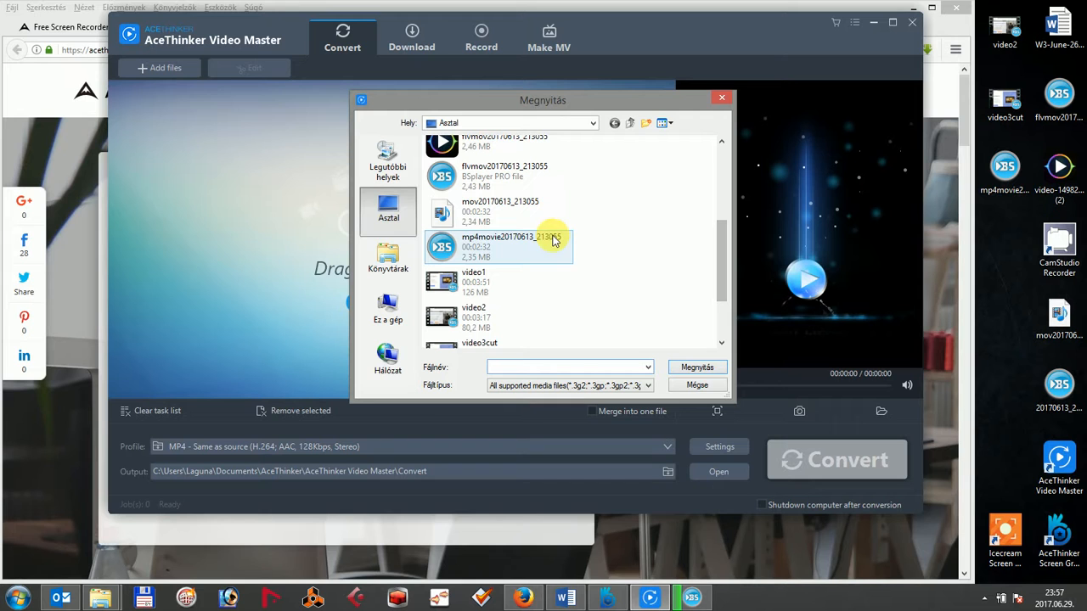
left_click(500, 246)
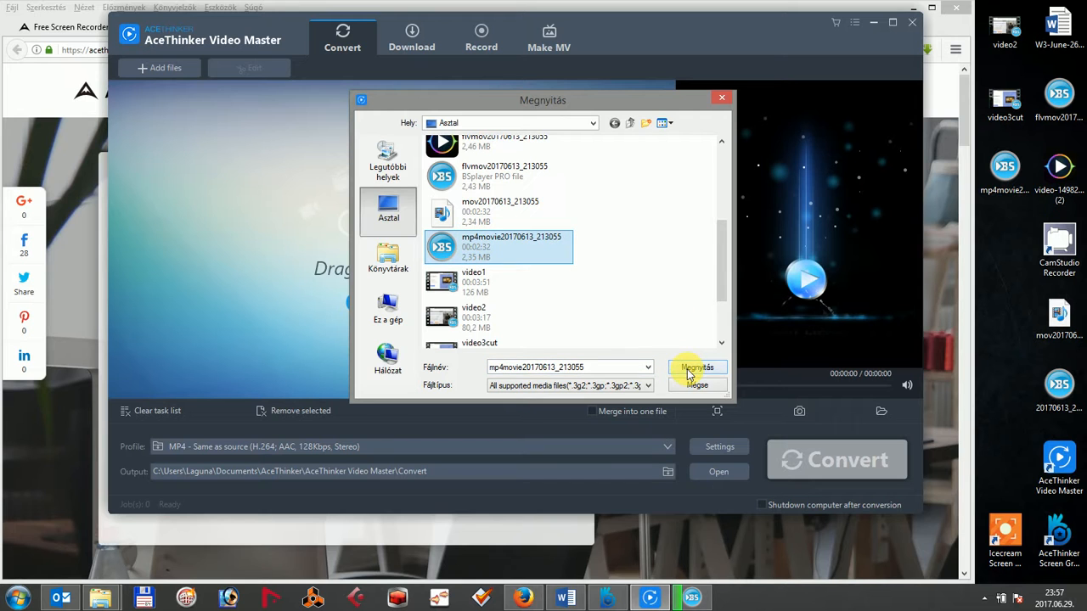
left_click(696, 370)
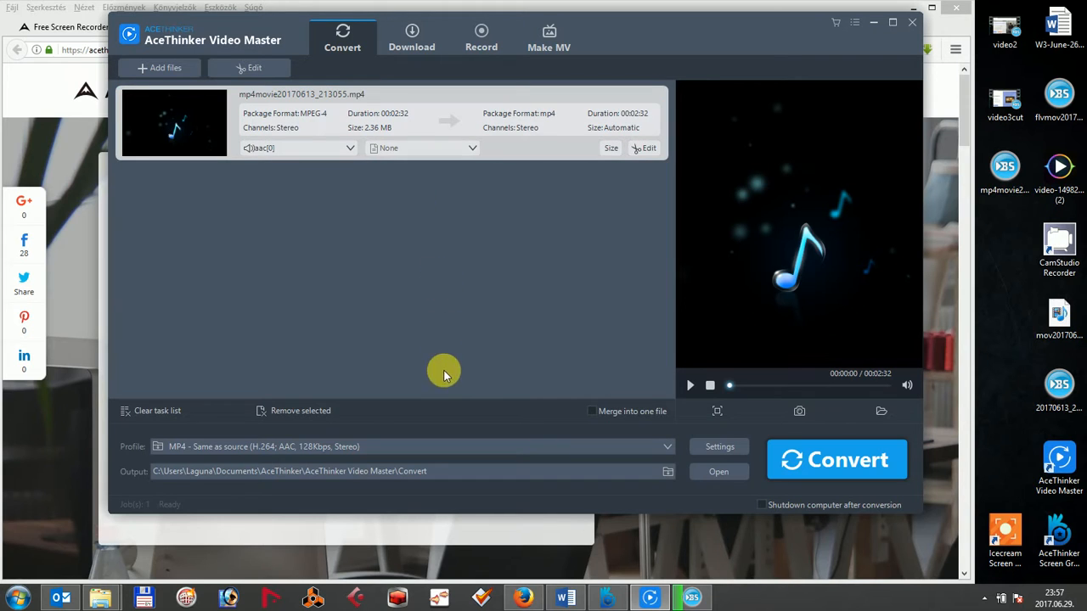
mouse_move(377, 448)
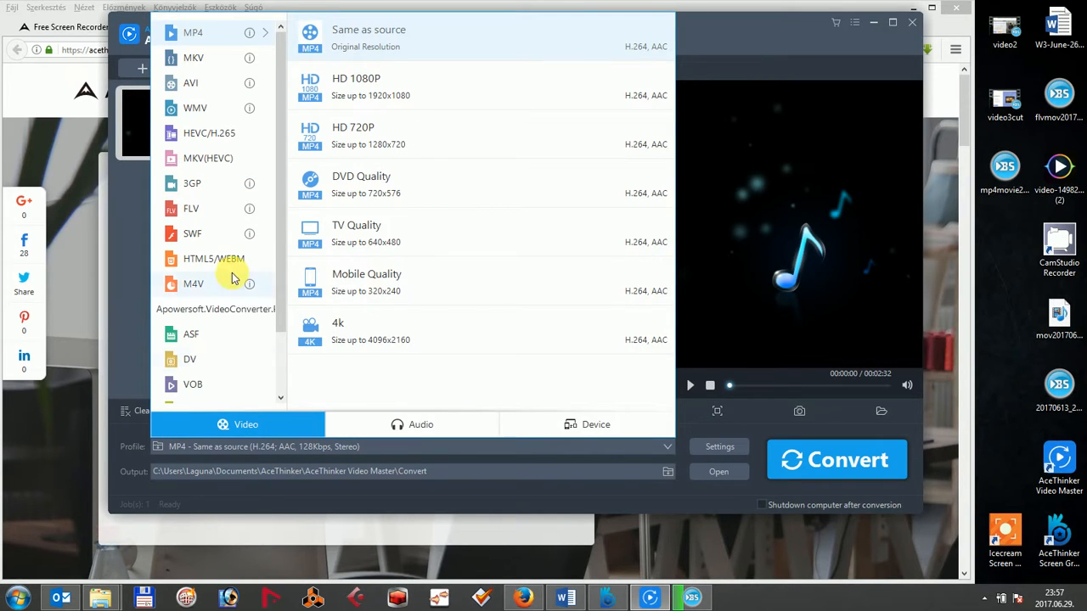
- Choose the FLV profile and accept its default preset (H.264, AAC, 128 kbps, stereo)
left_click(190, 208)
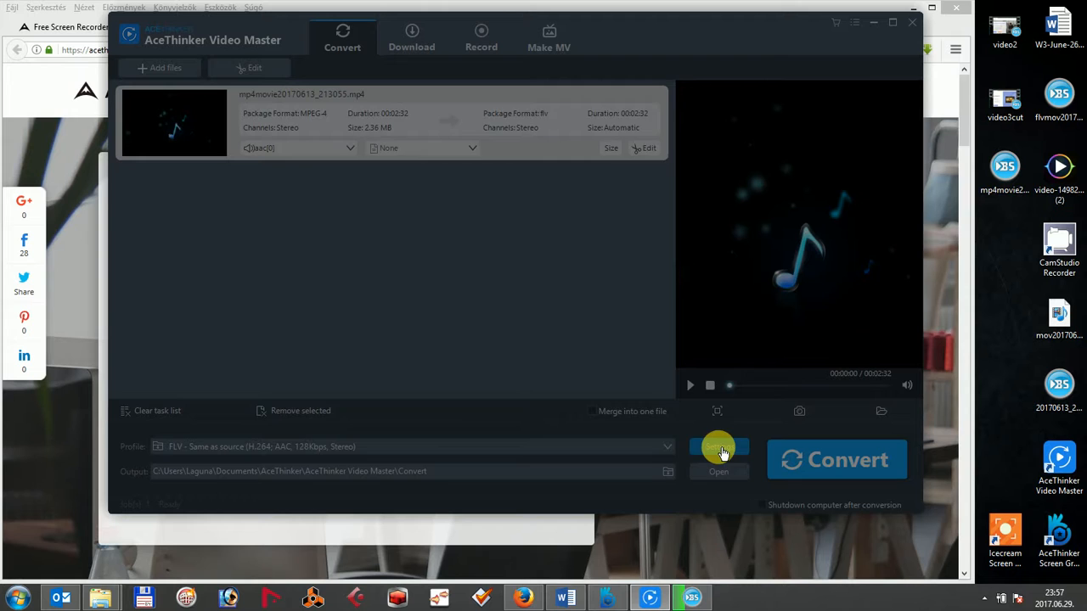
left_click(719, 450)
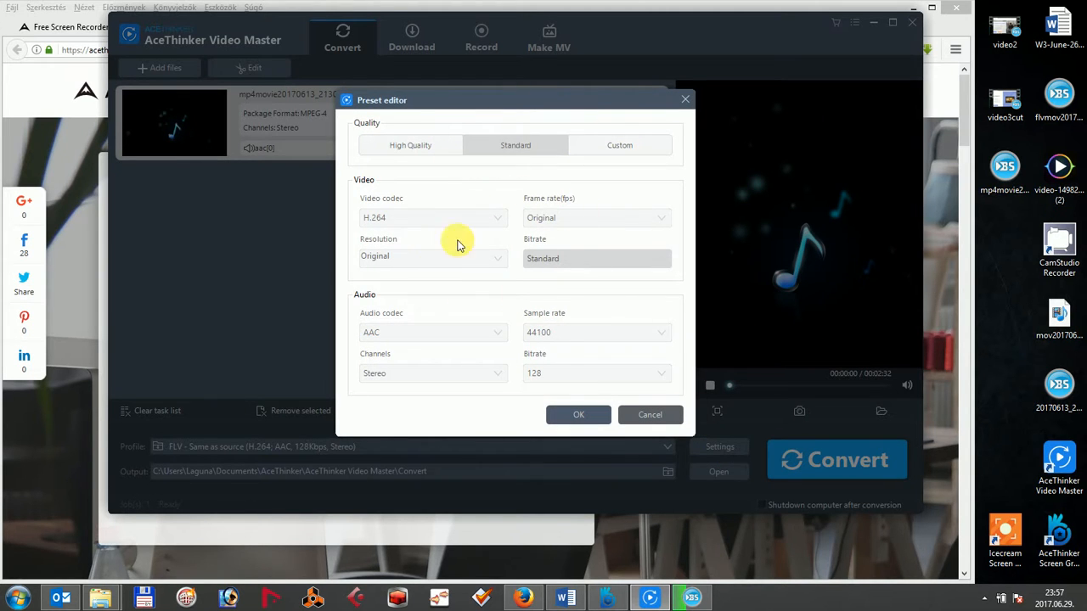
left_click(578, 415)
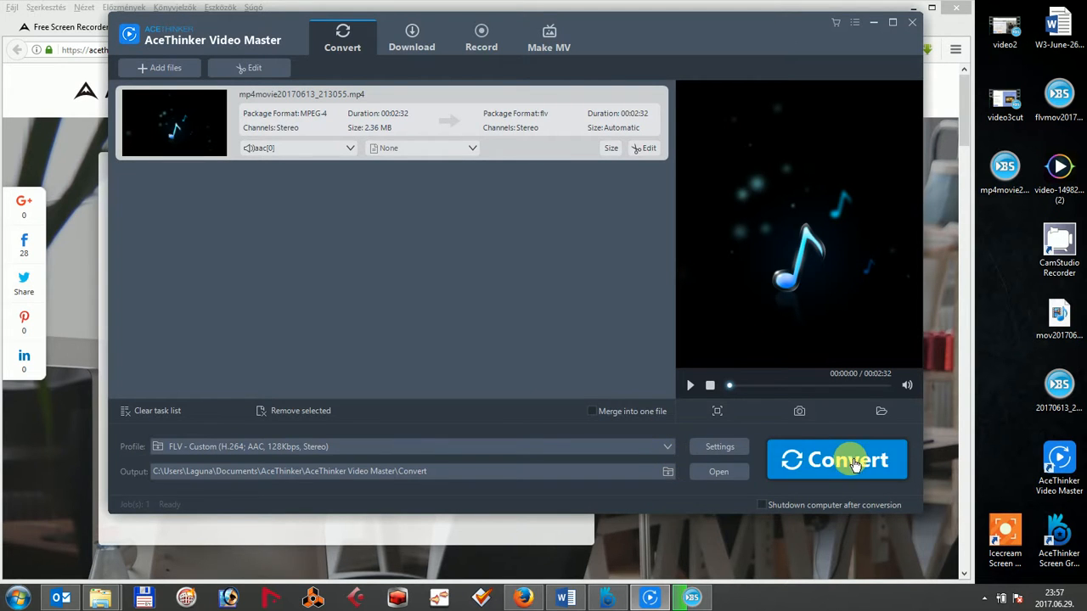
- Convert the video to FLV, acknowledge the finished message, and minimize Video Master
left_click(836, 459)
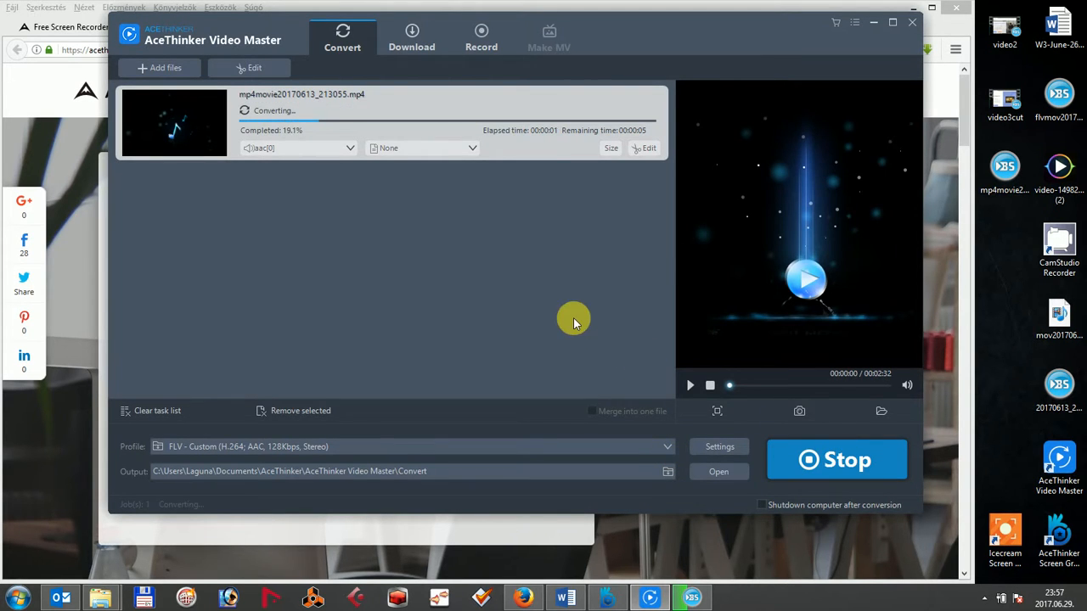
mouse_move(489, 214)
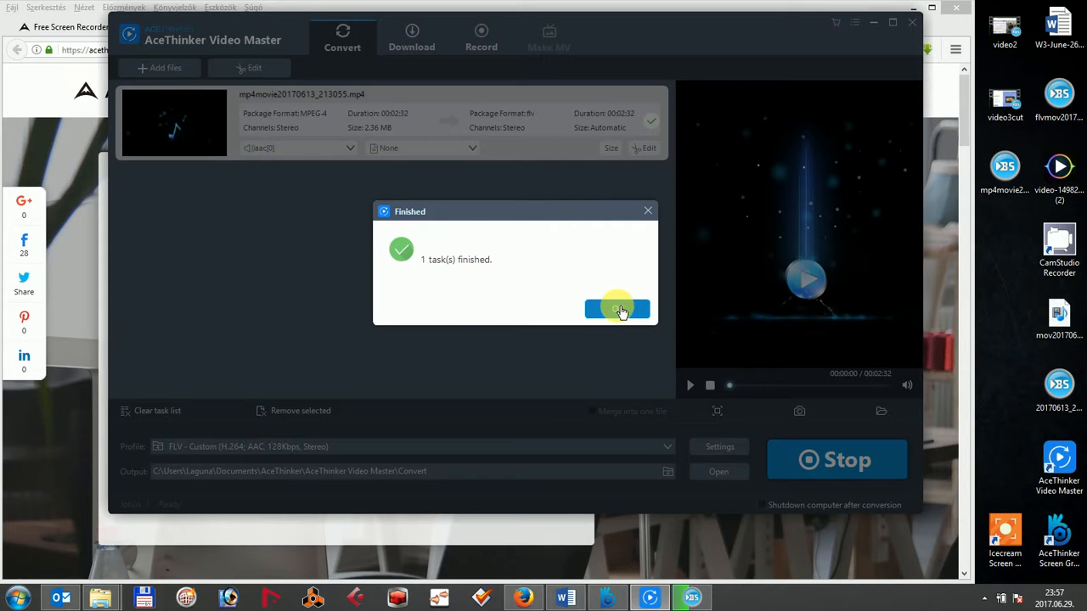
left_click(618, 309)
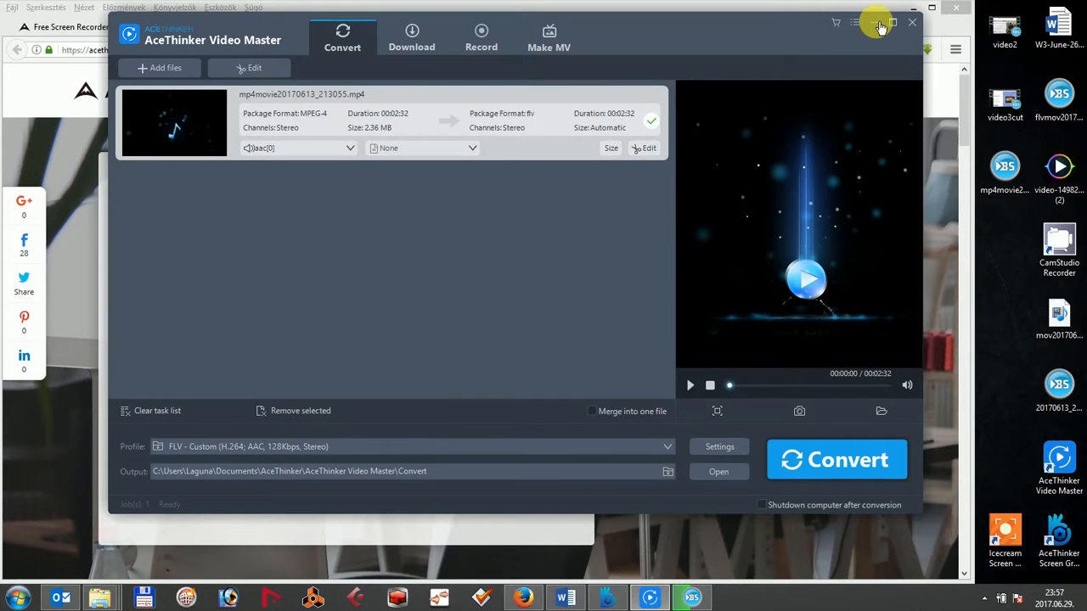
mouse_move(880, 24)
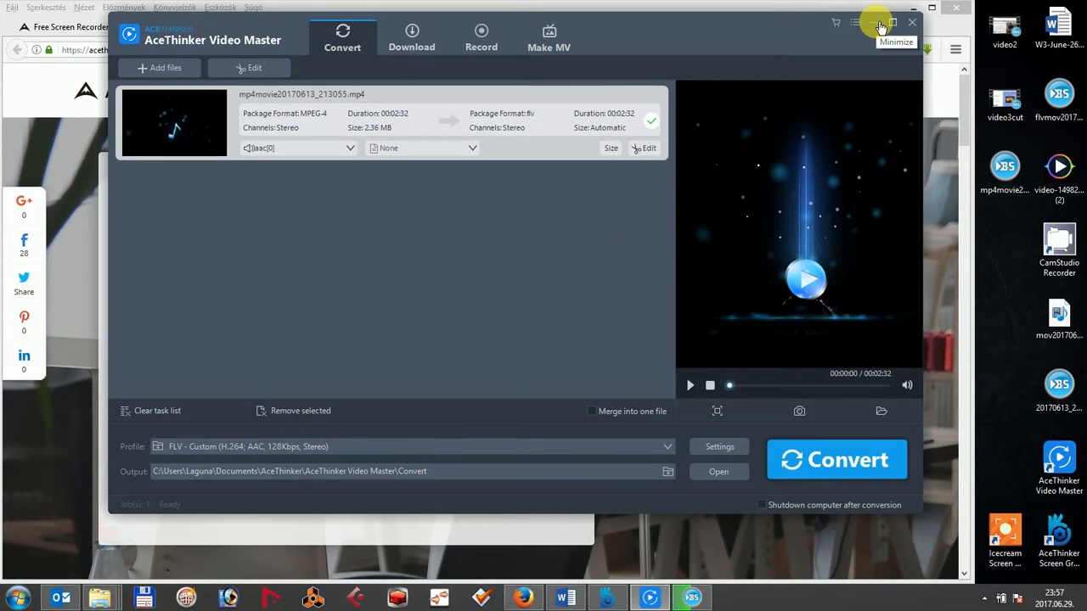
left_click(880, 24)
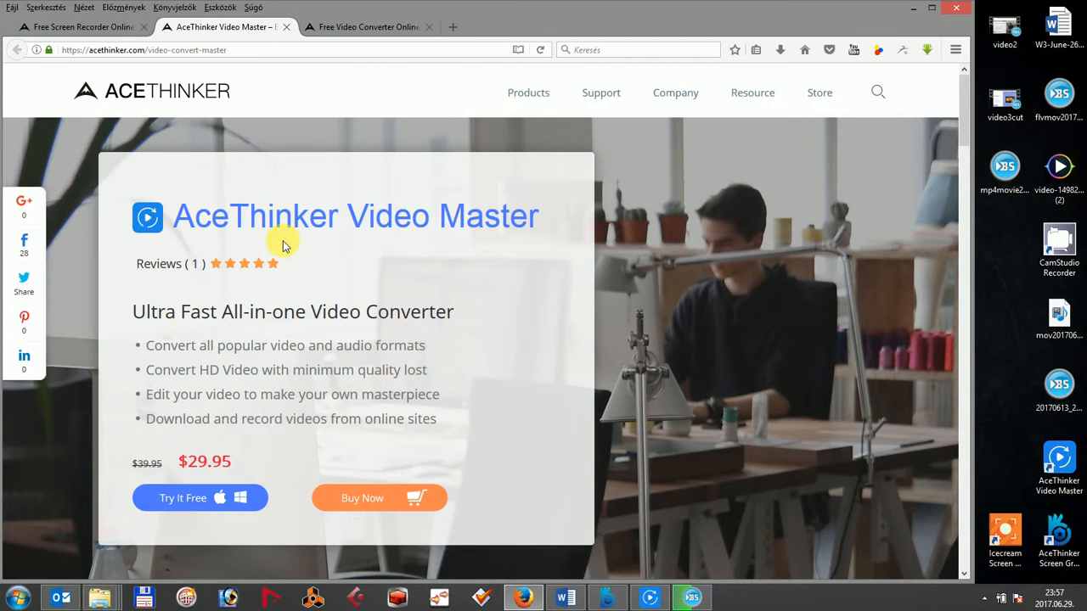
mouse_move(297, 237)
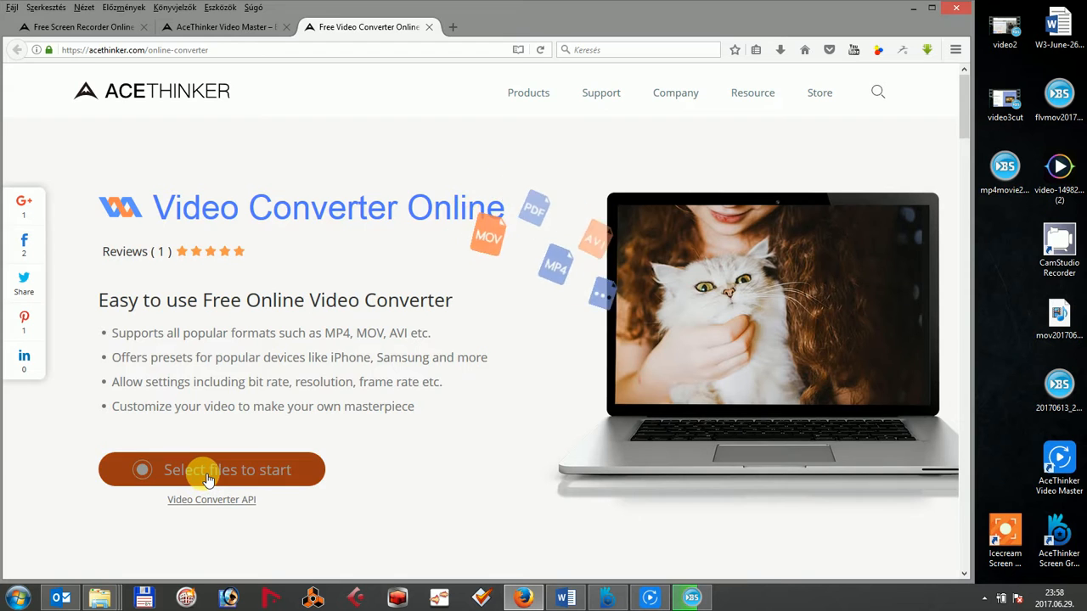
- Load mp4movie20170613_213055.mp4 from the Desktop into the online converter
left_click(211, 469)
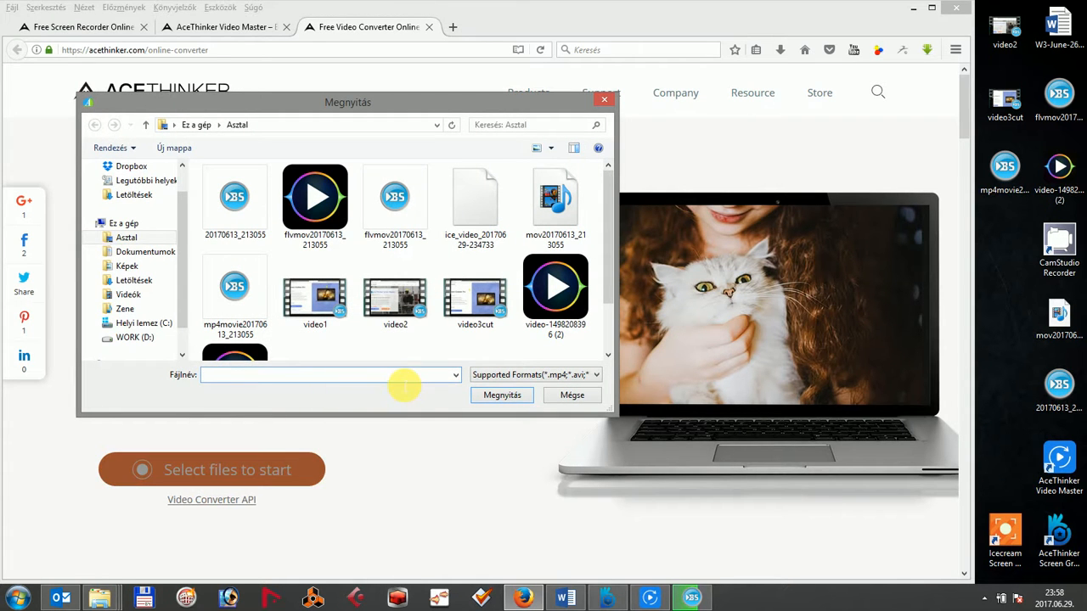
scroll("down", 3)
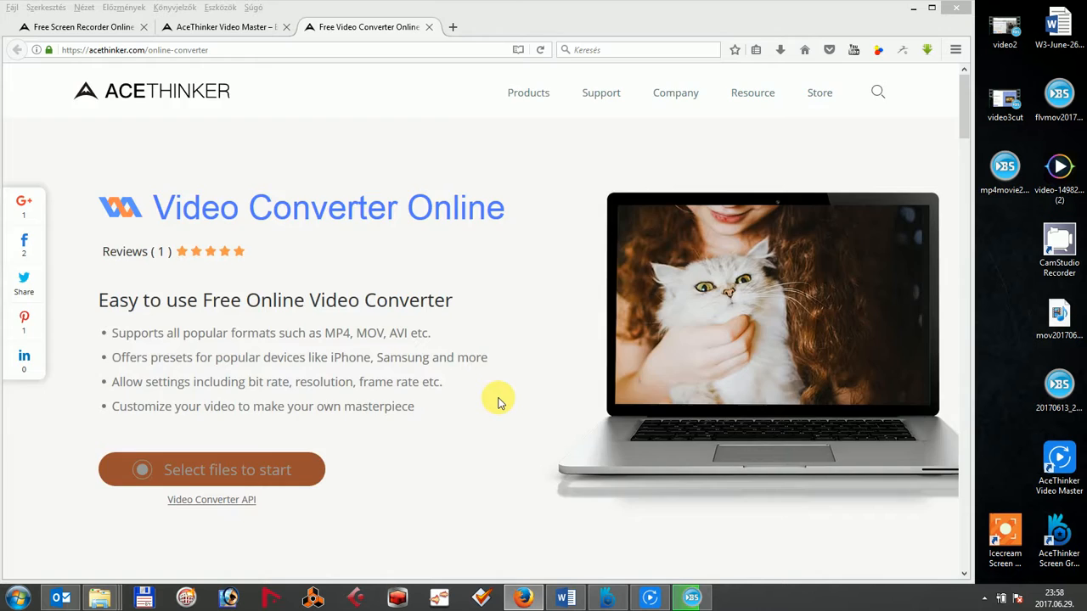
left_click(228, 469)
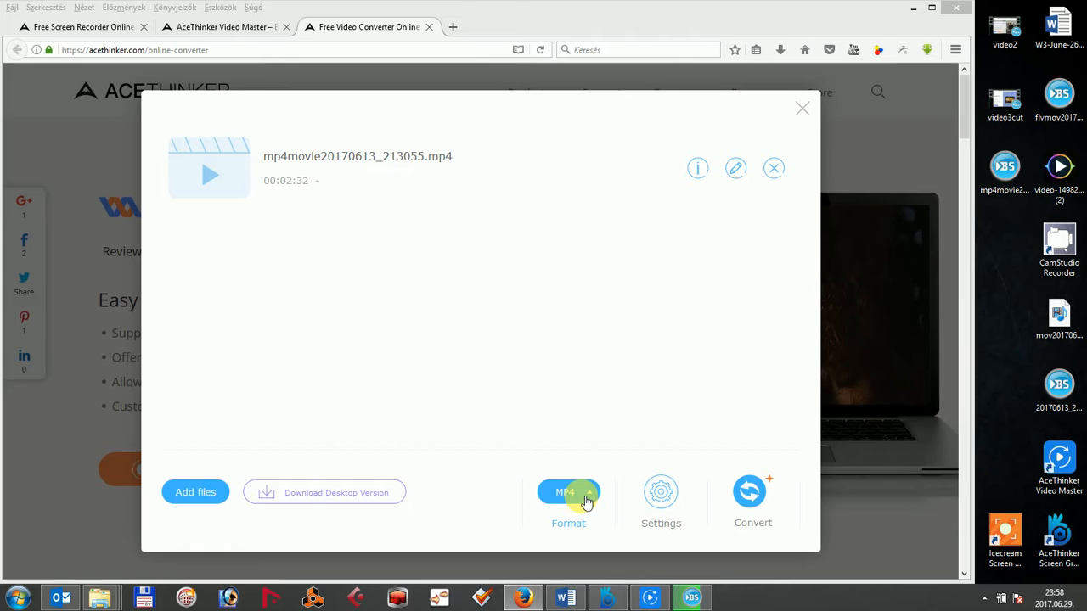
- Choose FLV with default resolution and bitrate settings and start the conversion
left_click(567, 493)
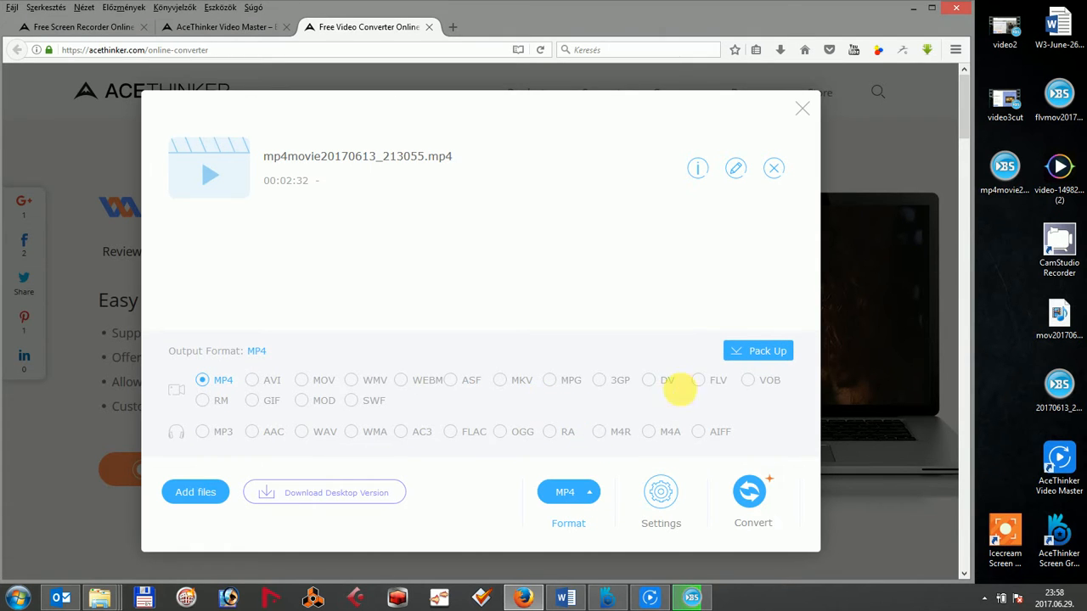
left_click(648, 380)
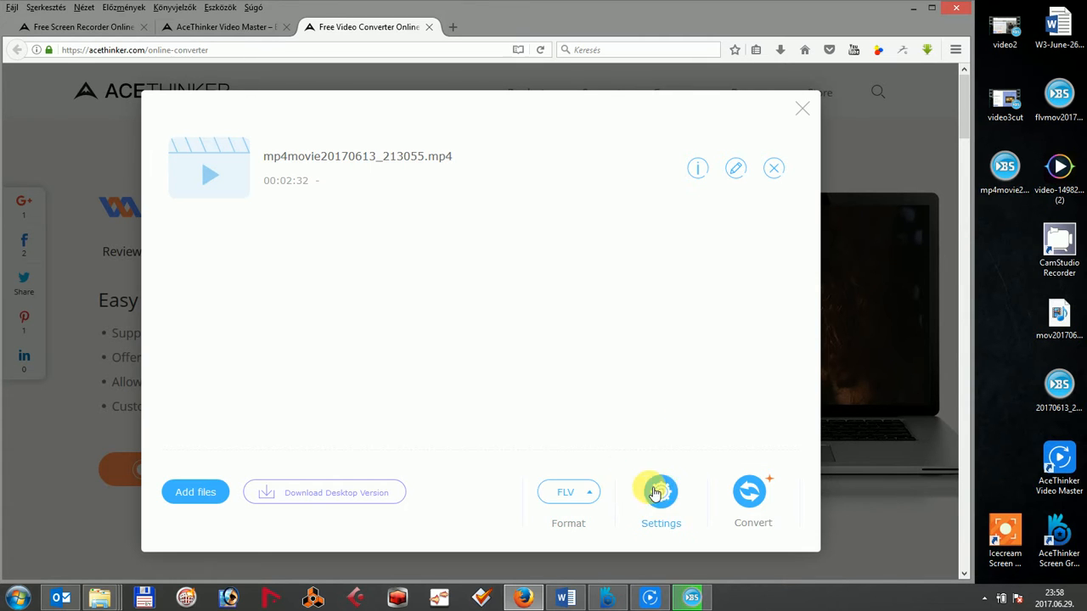
left_click(661, 493)
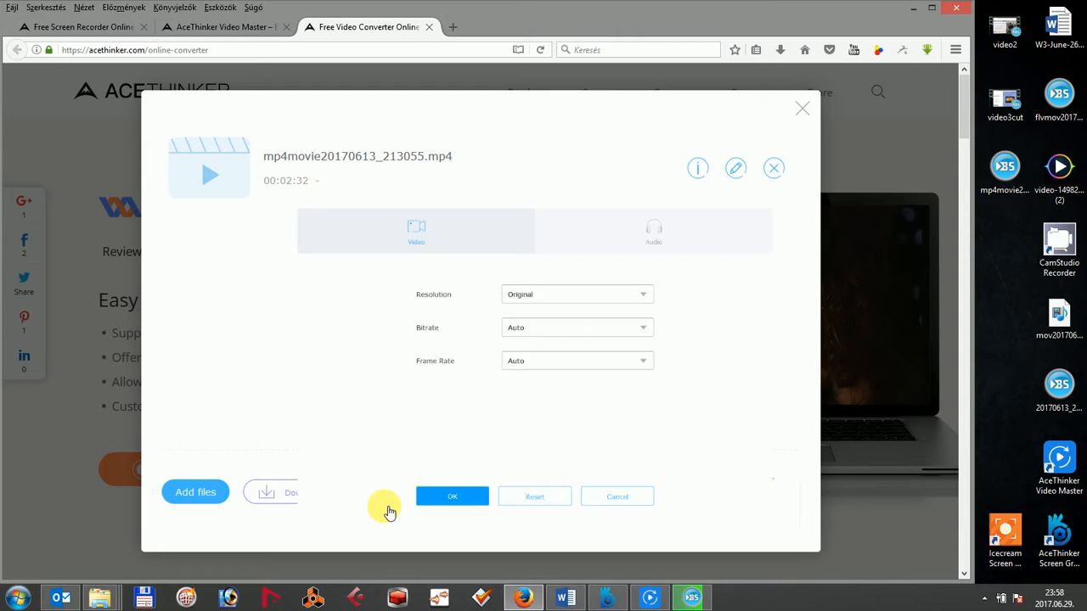
left_click(452, 496)
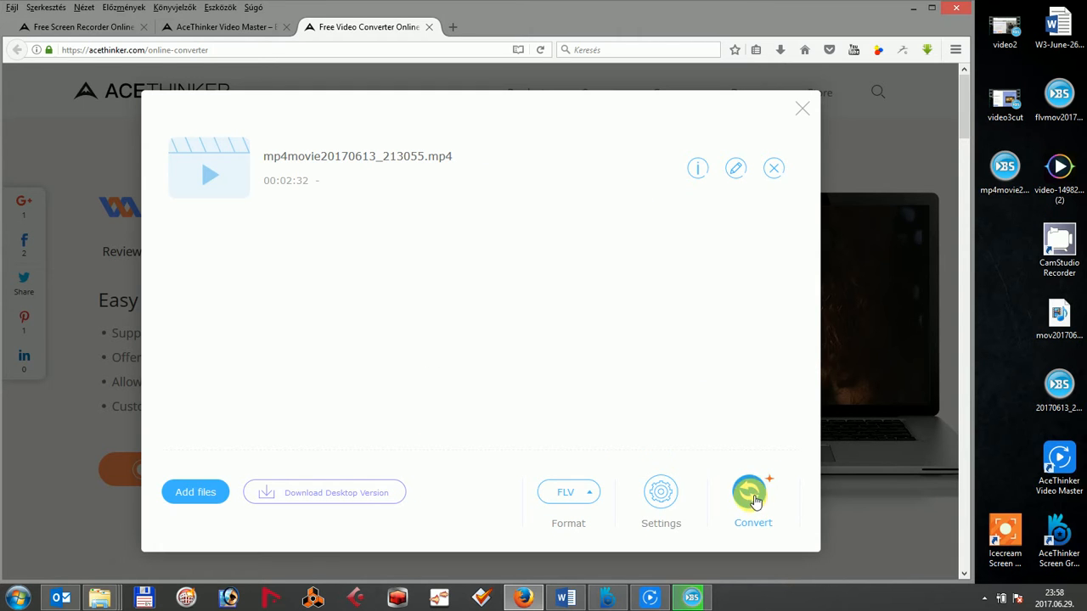
left_click(752, 493)
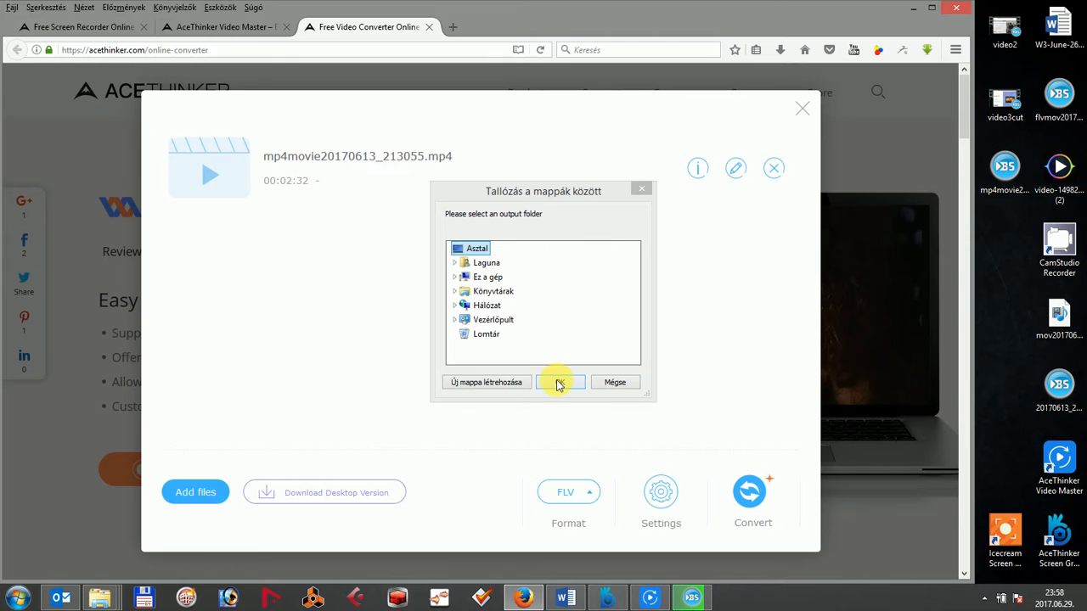
- Accept the Desktop as output folder so the FLV conversion completes
left_click(559, 382)
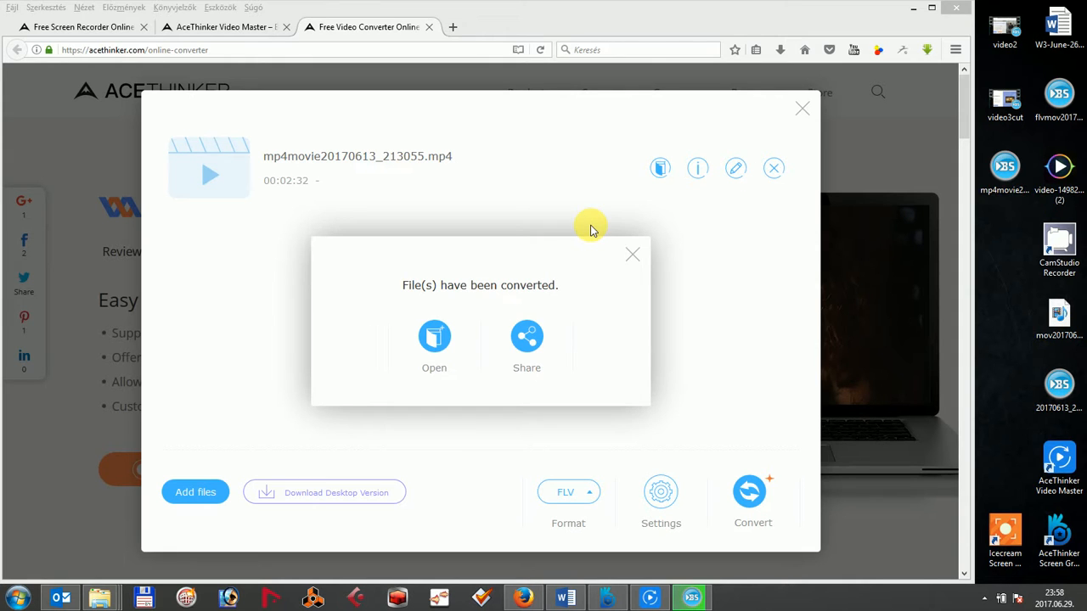
mouse_move(435, 336)
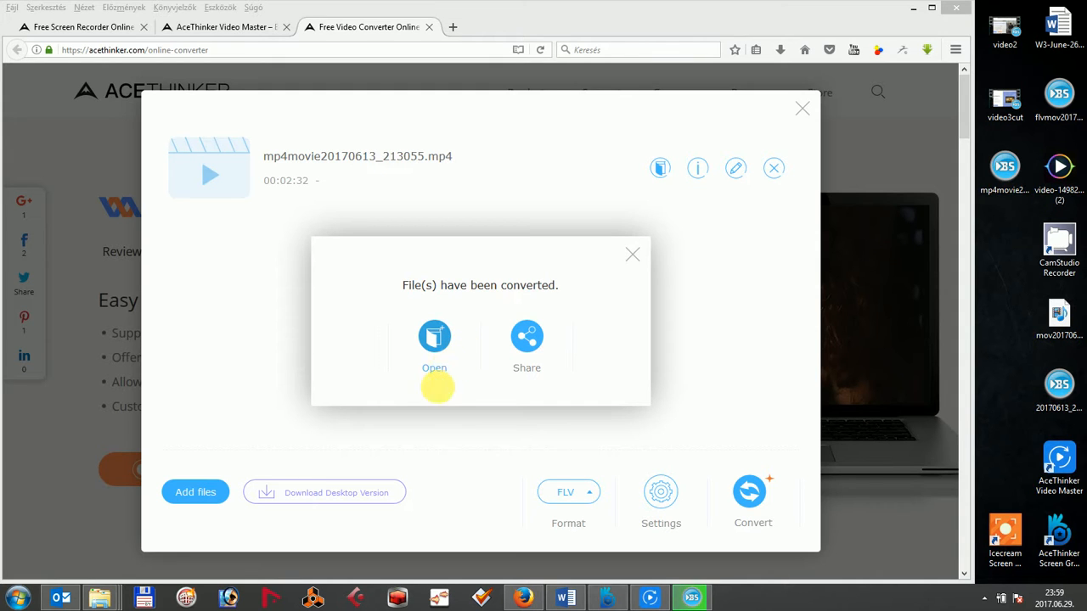
mouse_move(445, 489)
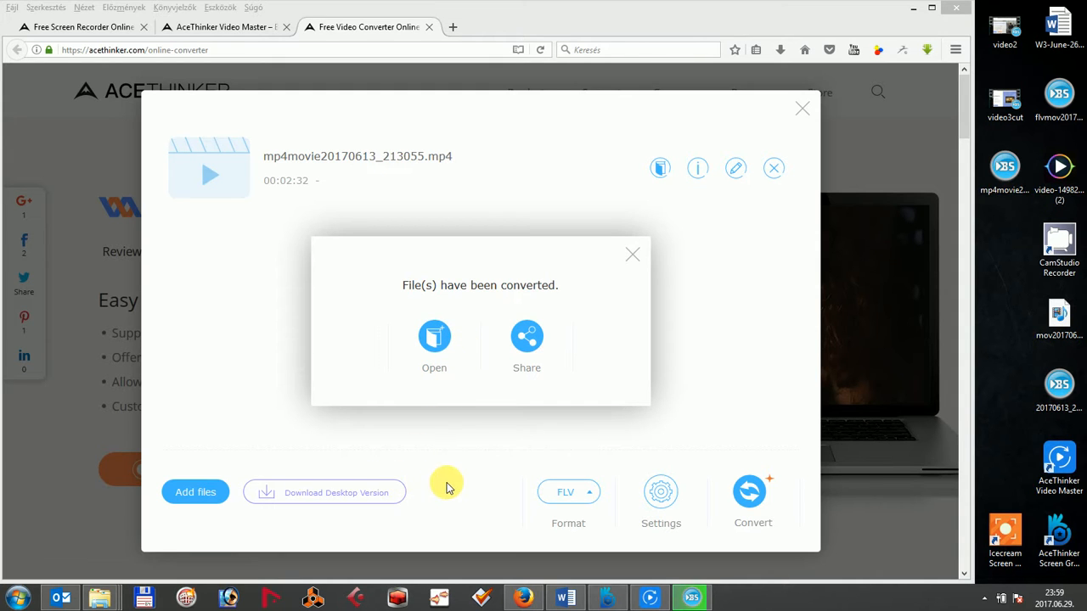
mouse_move(455, 494)
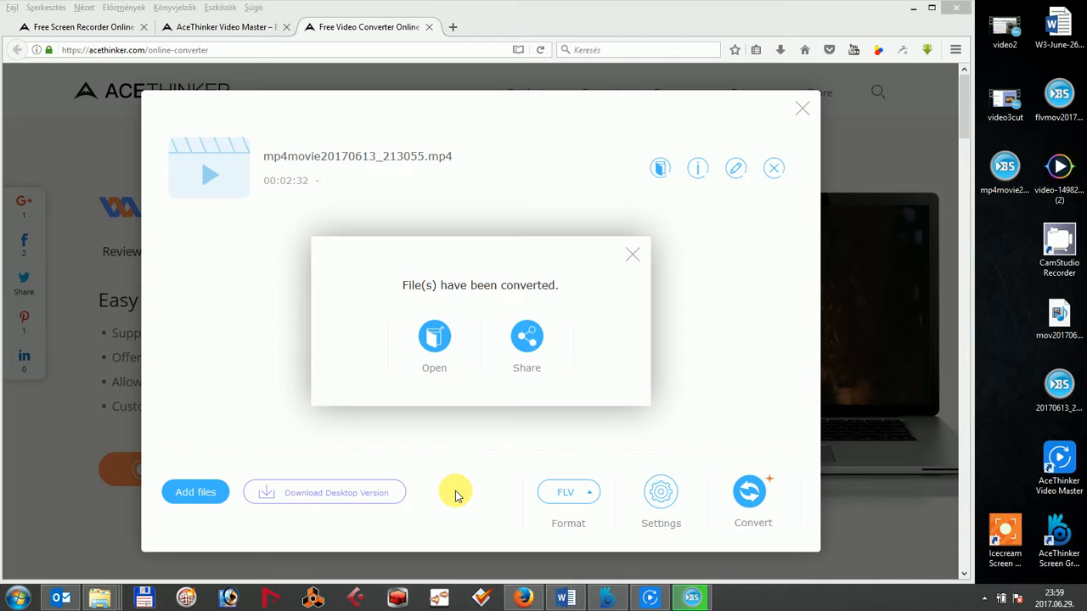